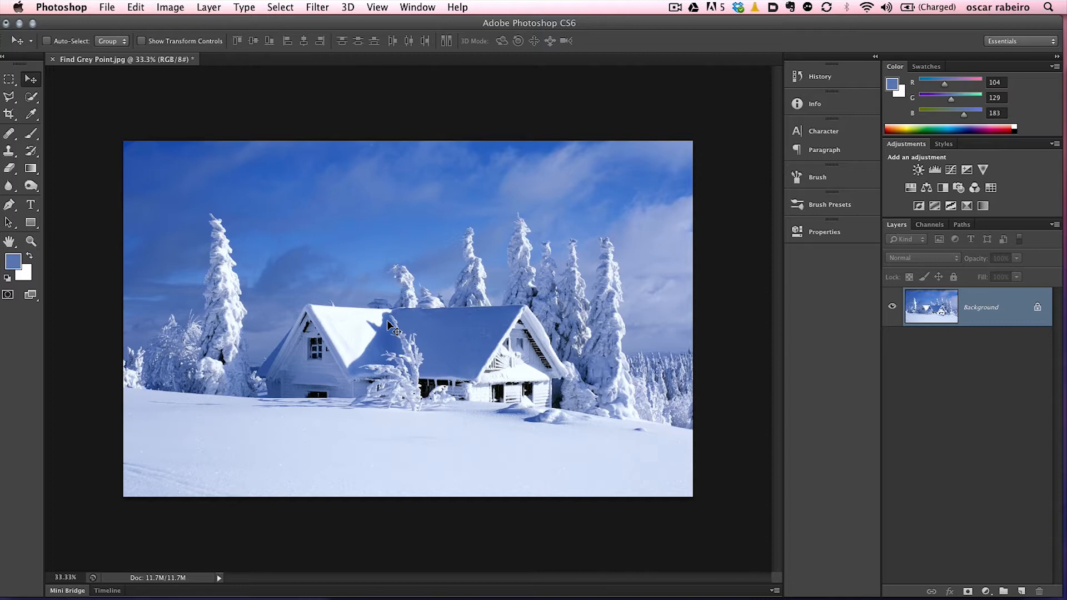
mouse_move(457, 319)
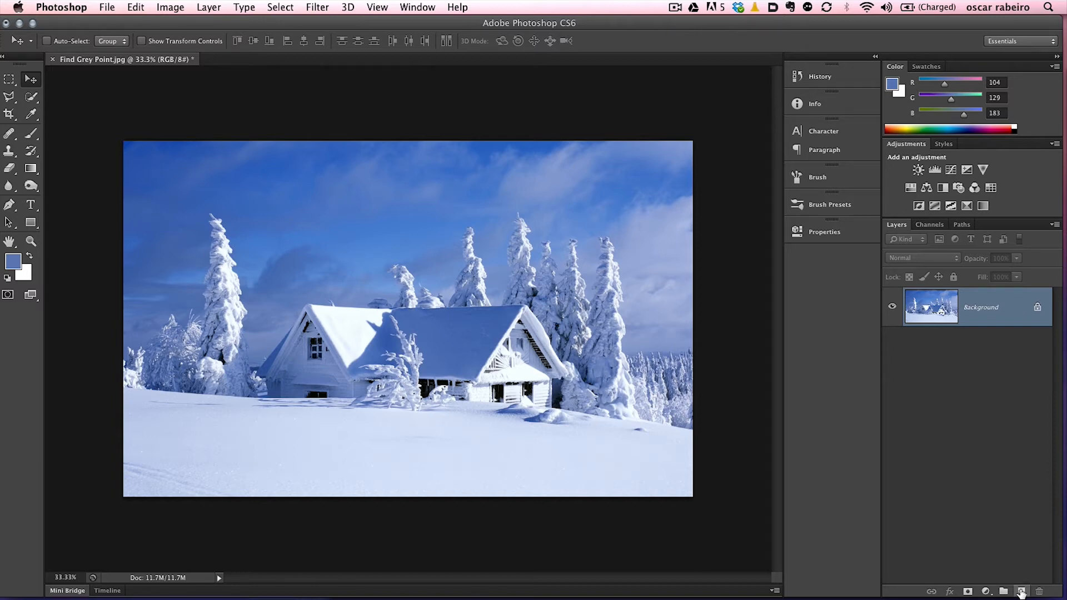
mouse_move(1021, 591)
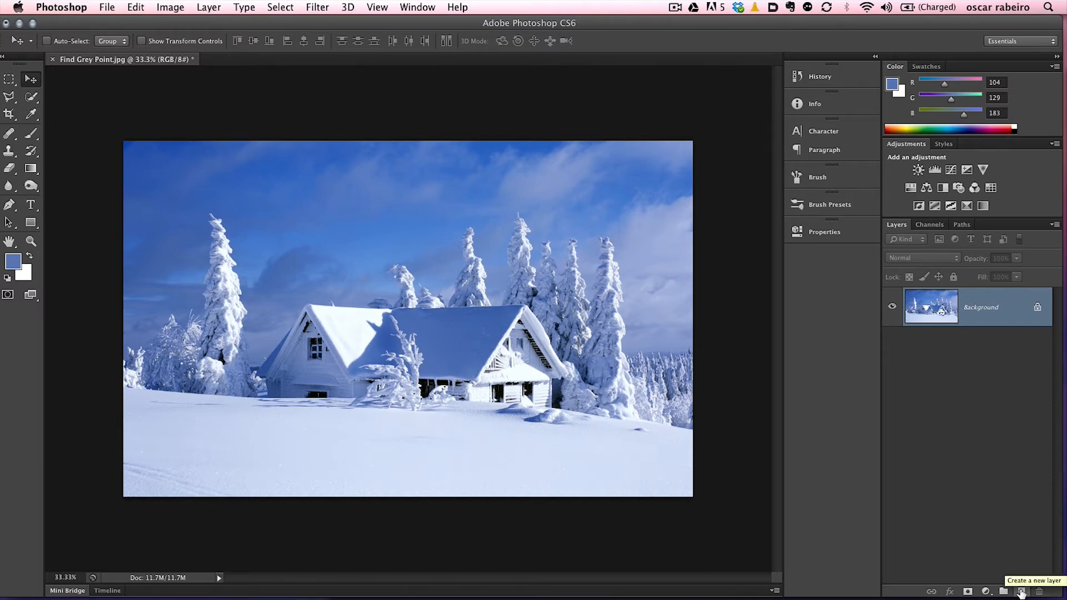
Add an empty Layer 1 above the Background snowy cabin photo.
left_click(1022, 591)
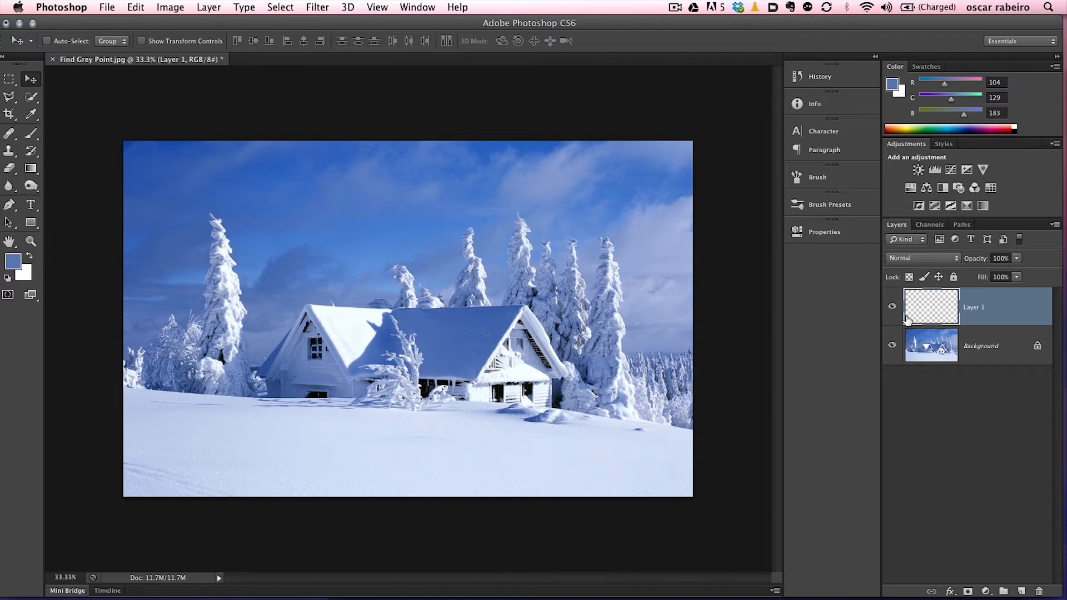
mouse_move(476, 449)
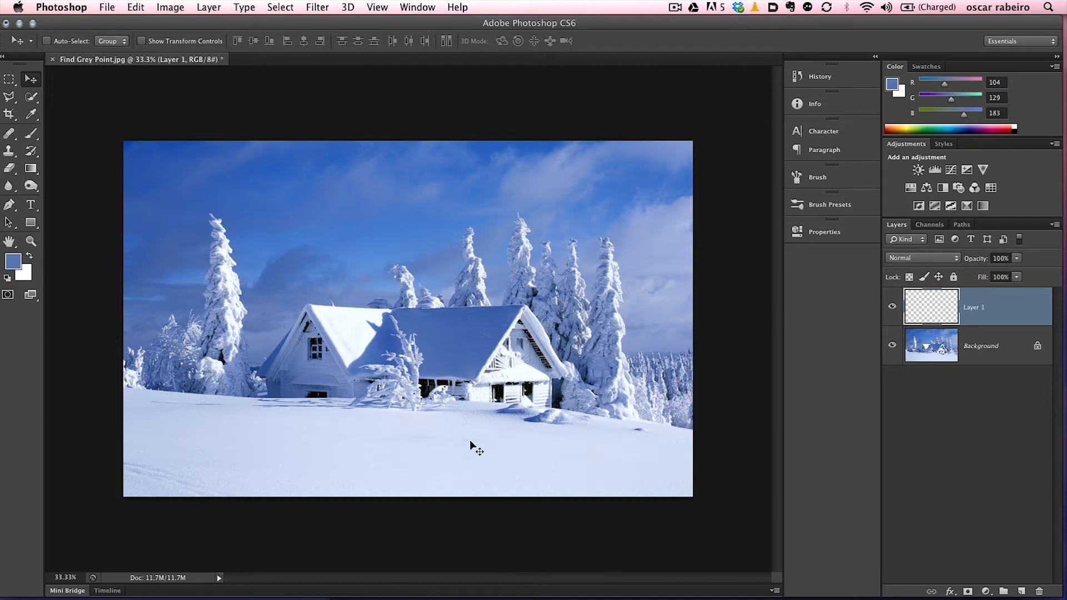
mouse_move(570, 400)
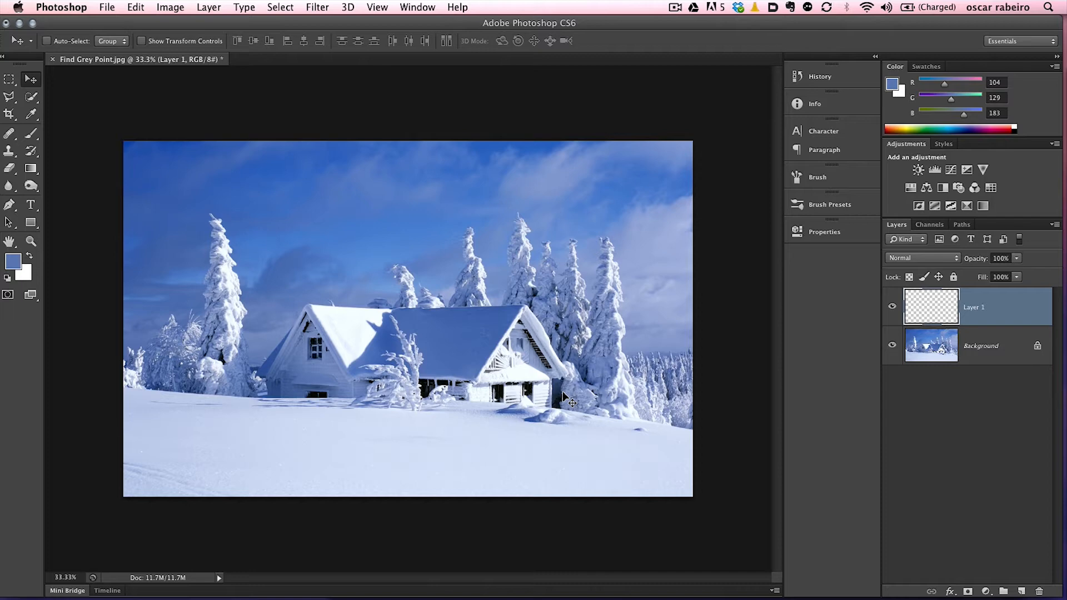
mouse_move(136, 8)
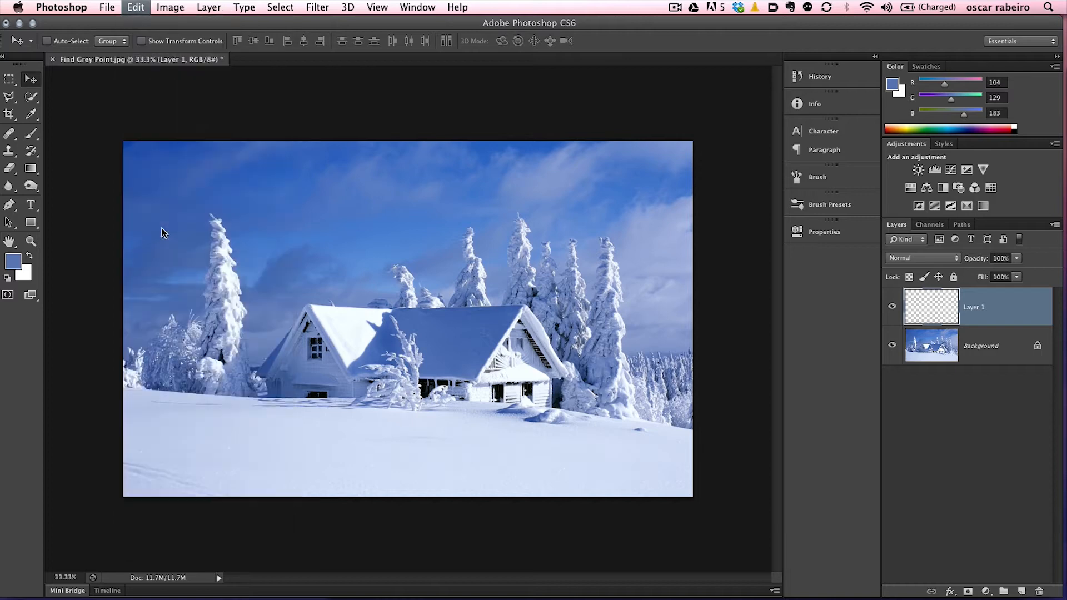
Fill Layer 1 entirely with 50% Gray using Edit > Fill.
left_click(497, 240)
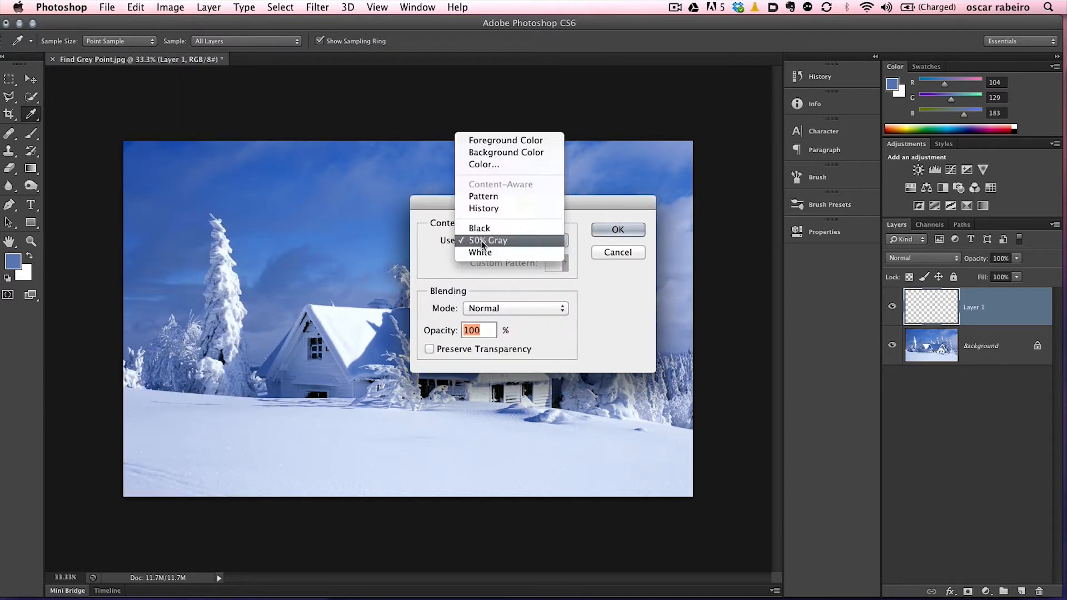
left_click(488, 240)
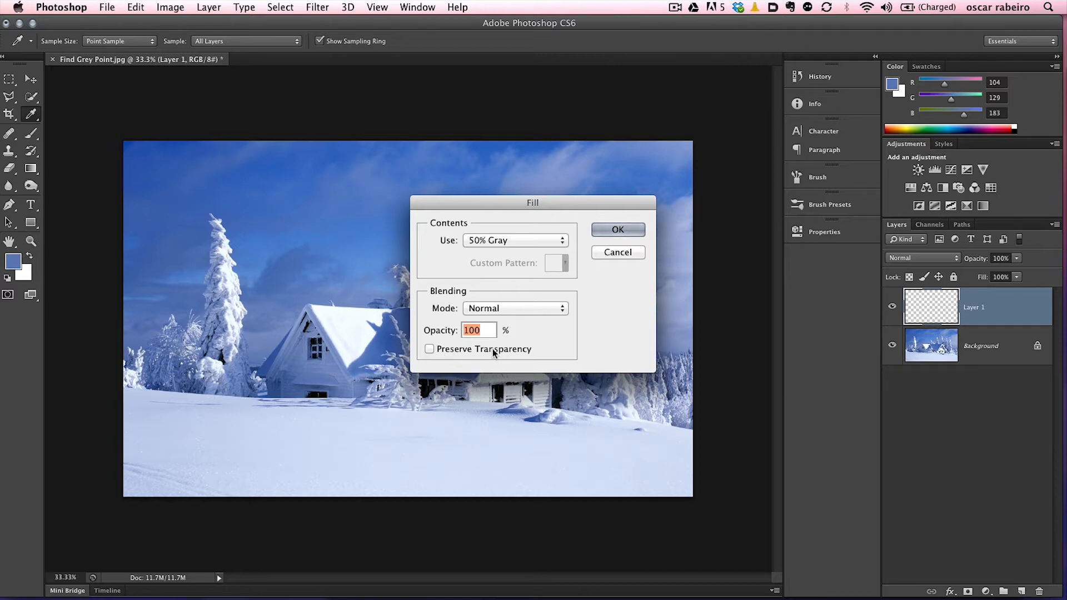
mouse_move(494, 315)
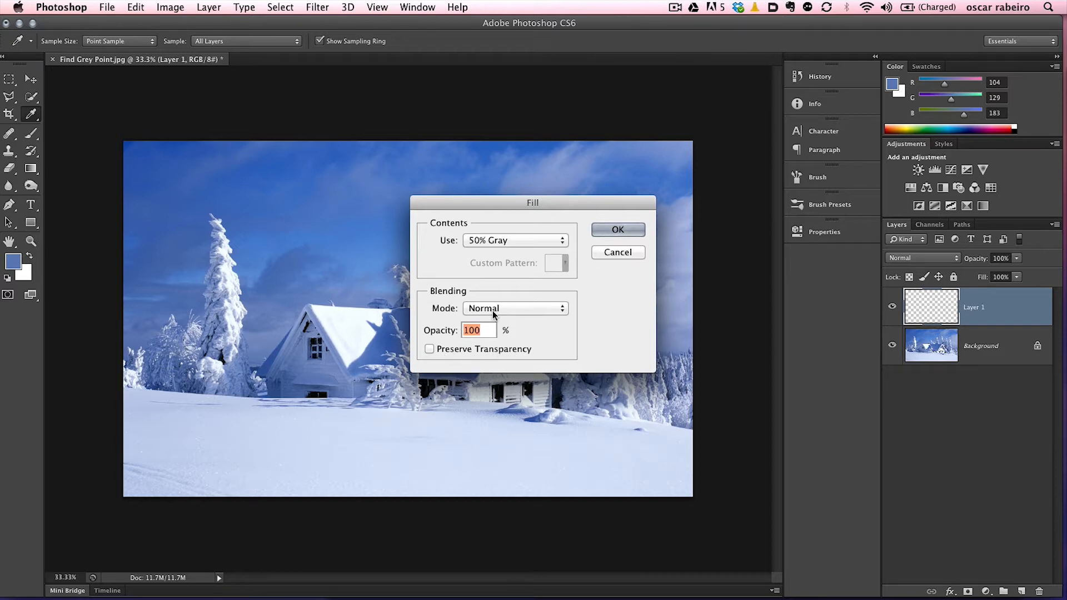
left_click(616, 229)
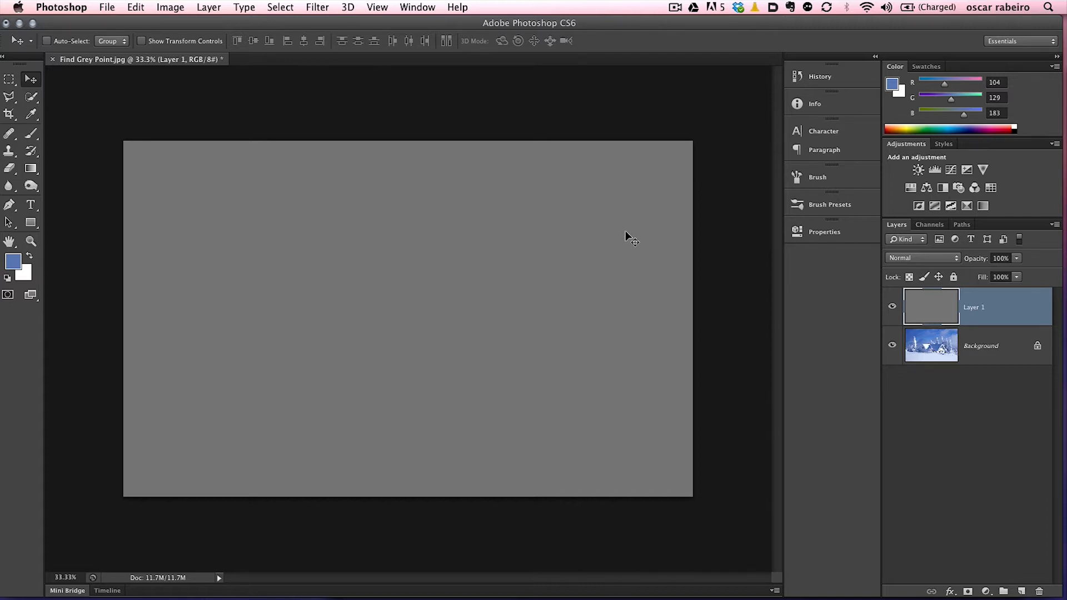
Set the gray layer's blend mode to Difference.
left_click(922, 257)
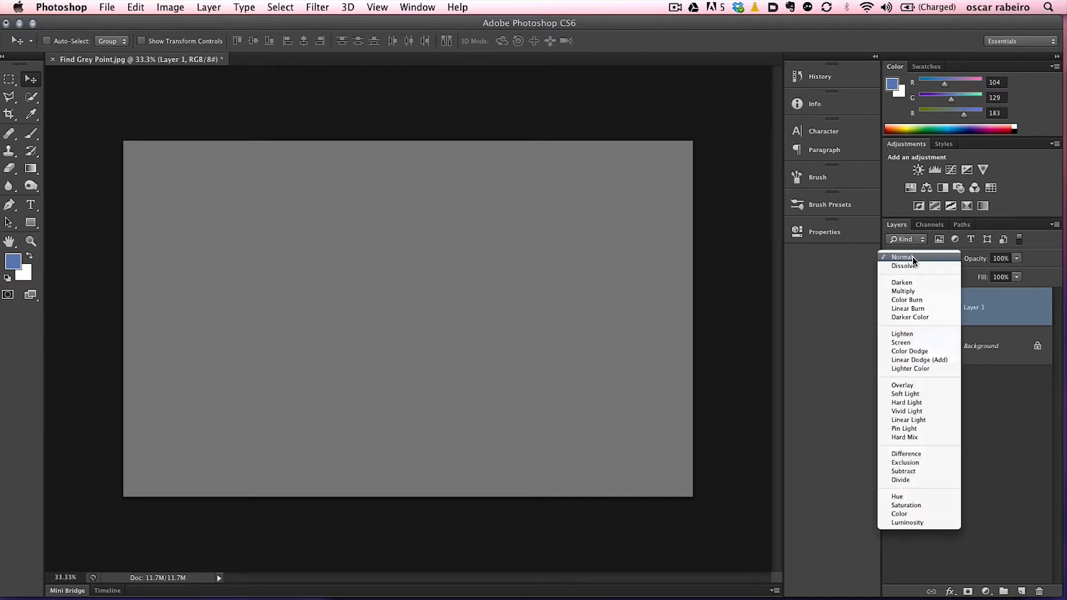
mouse_move(901, 454)
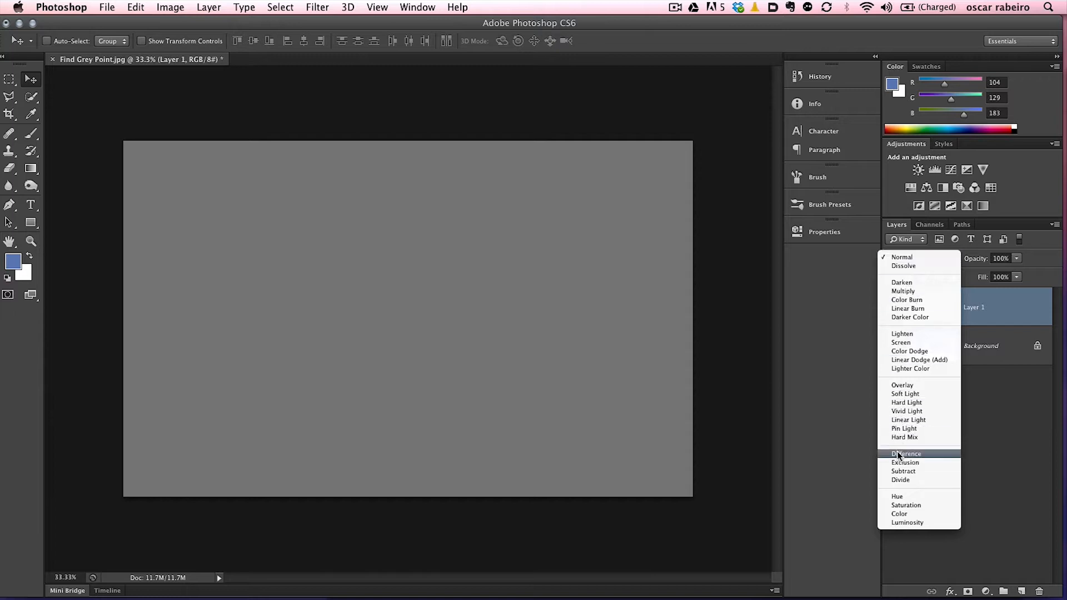
left_click(906, 454)
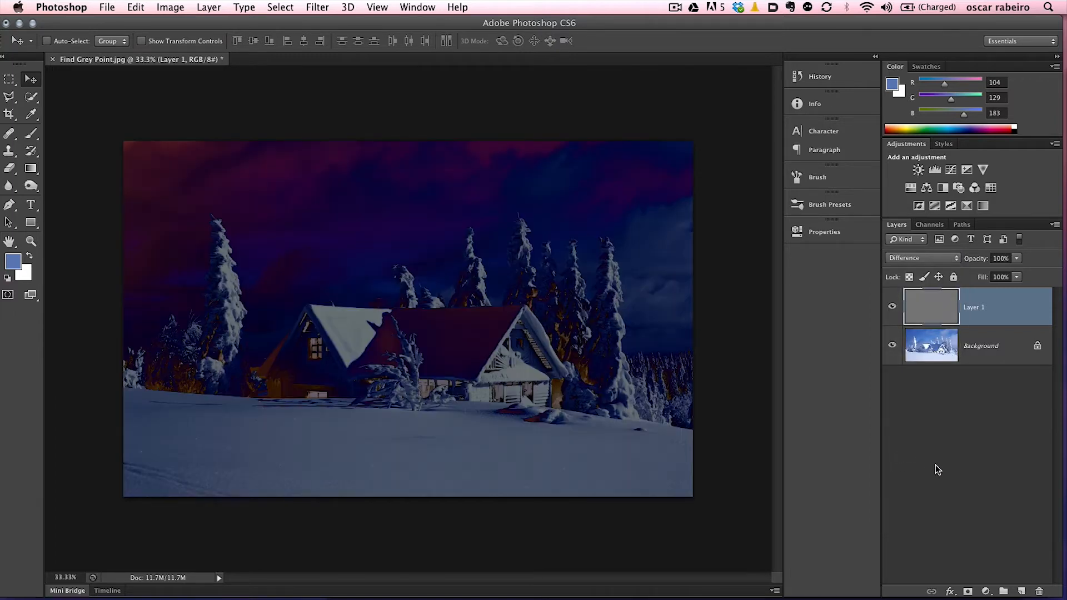
left_click(986, 591)
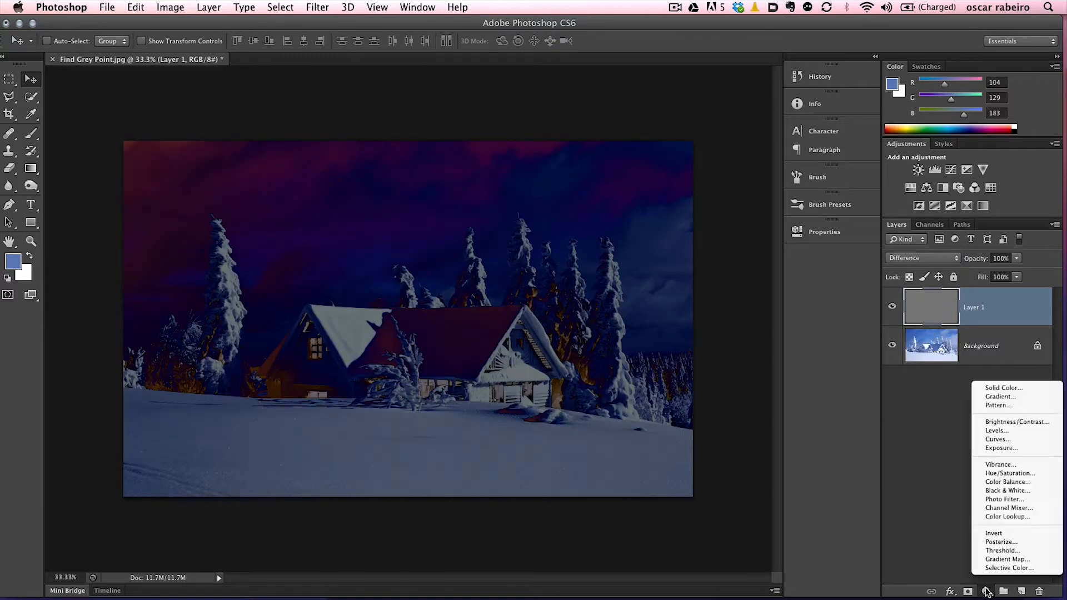
mouse_move(1001, 551)
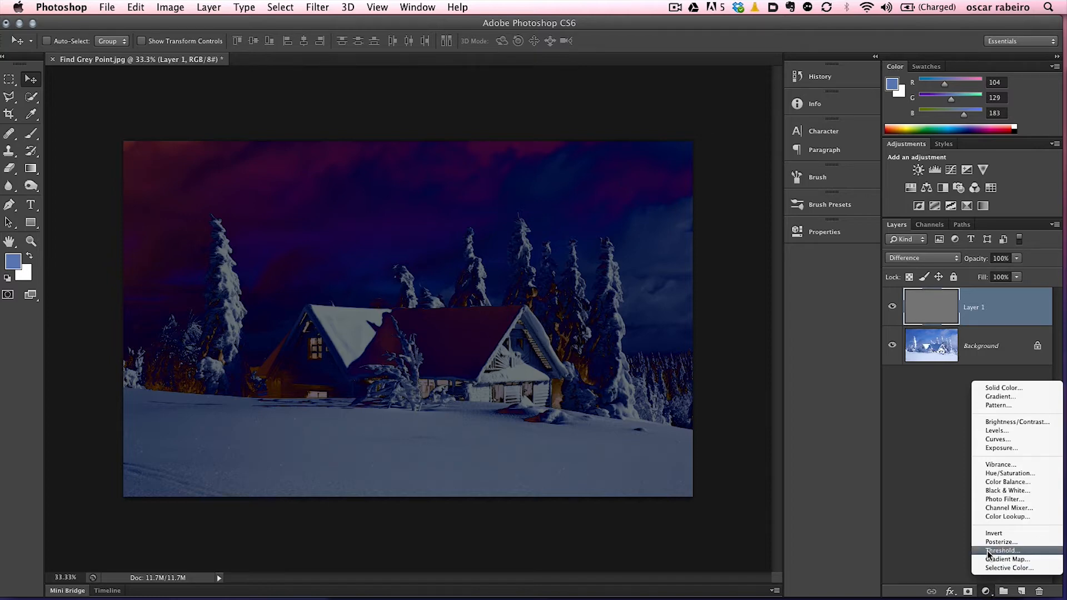
Add a Threshold adjustment layer and lower its level to 16.
left_click(1002, 551)
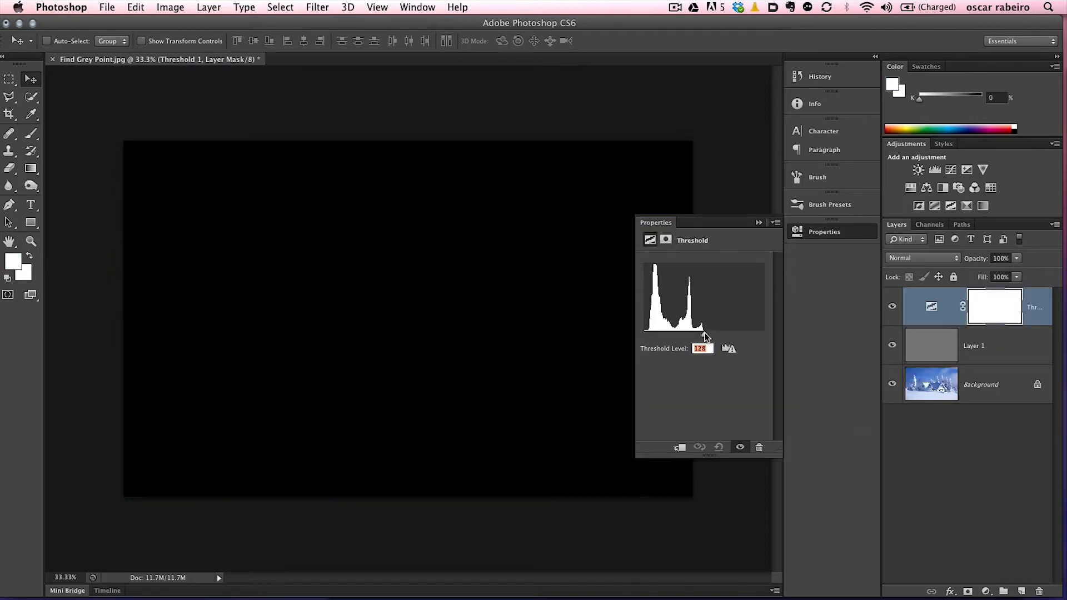
left_click_drag(704, 333, 654, 333)
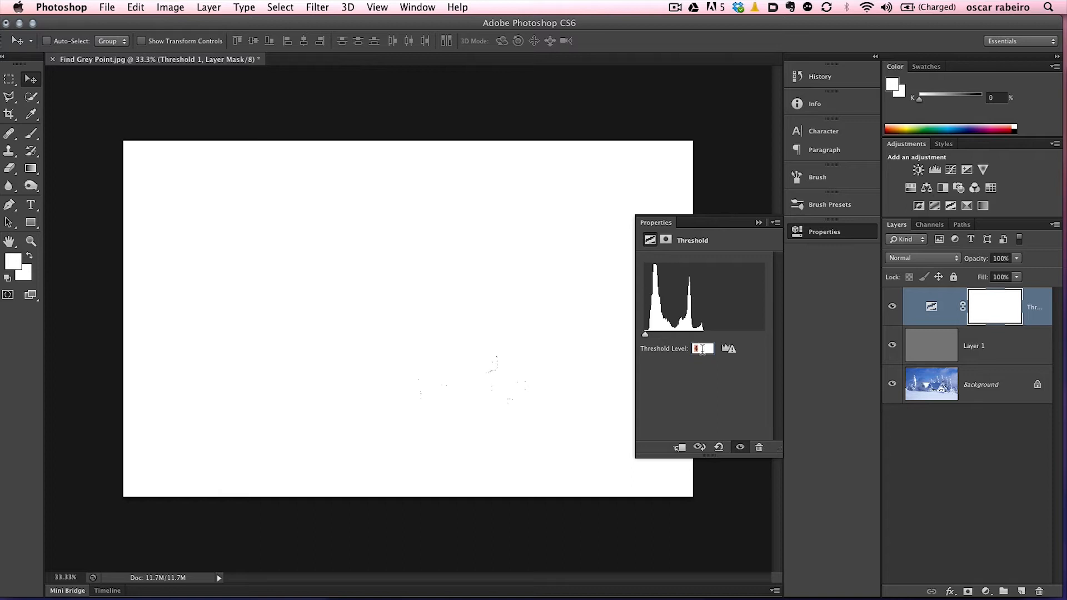
type("8")
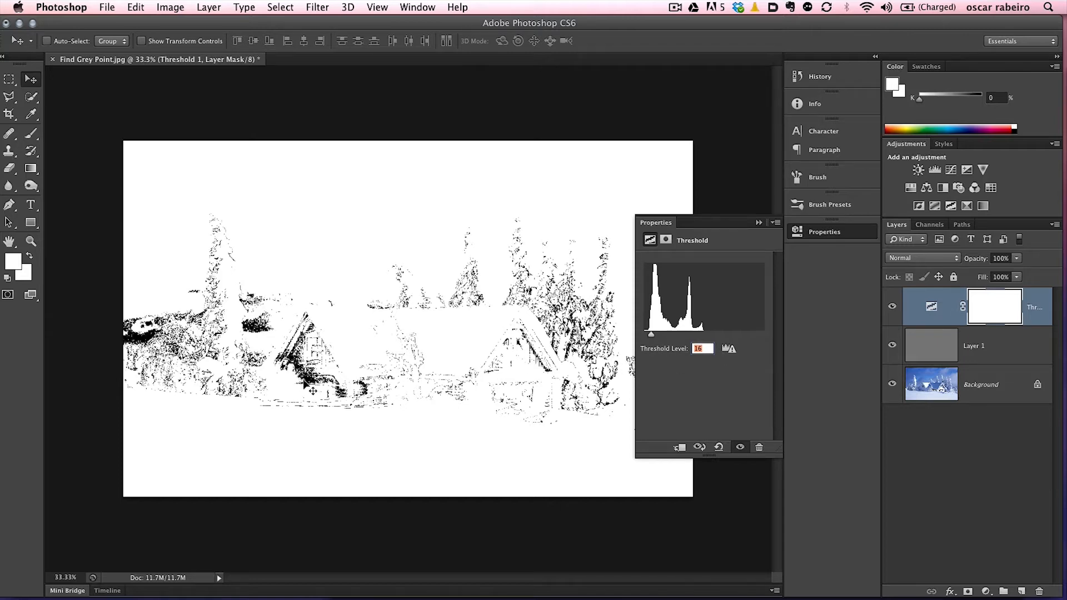
mouse_move(302, 380)
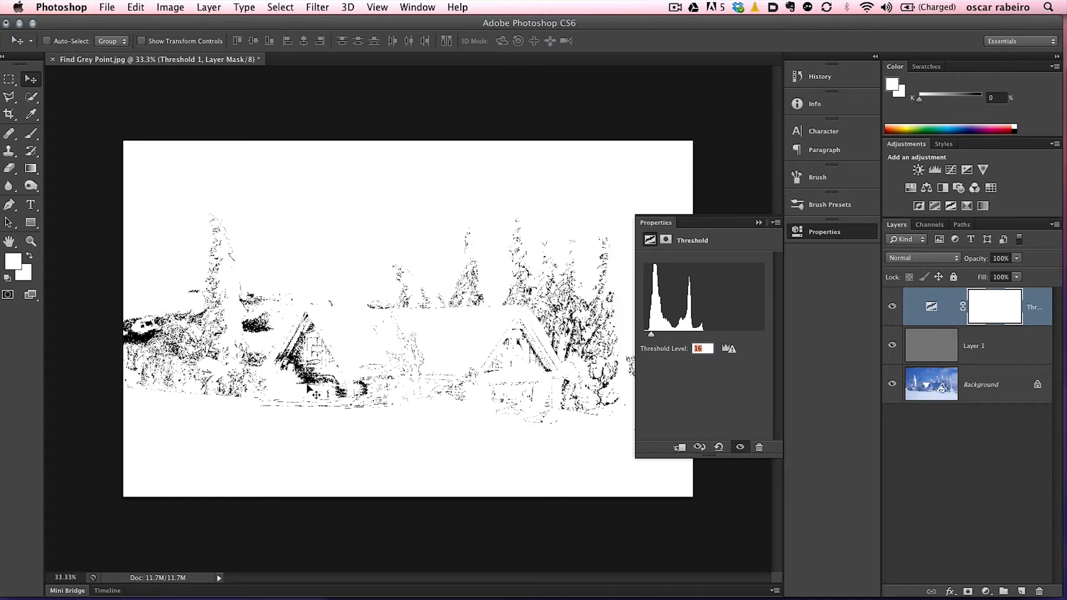
mouse_move(307, 395)
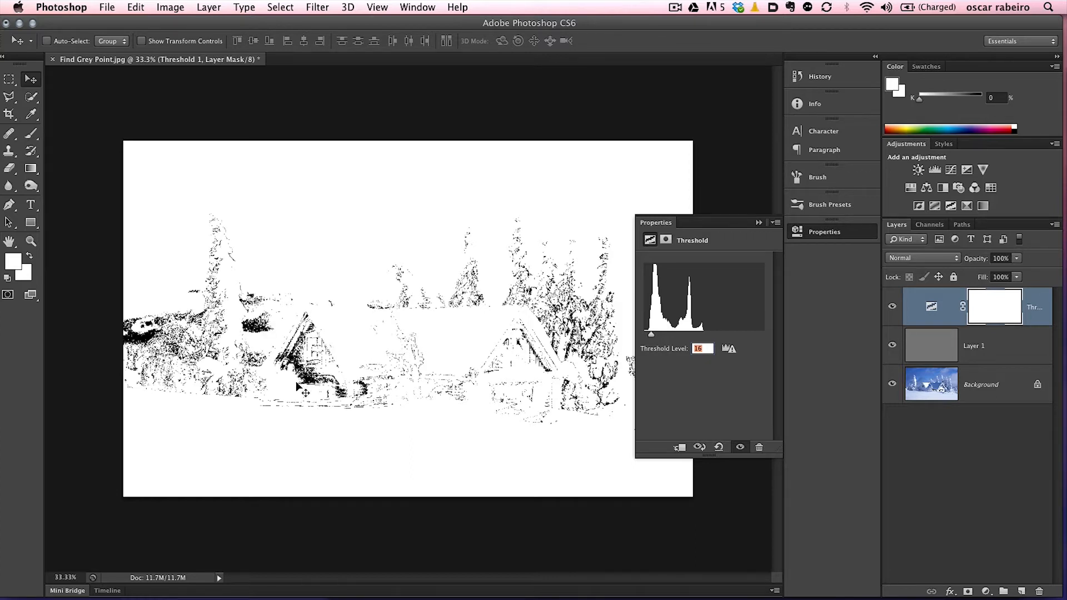
mouse_move(305, 390)
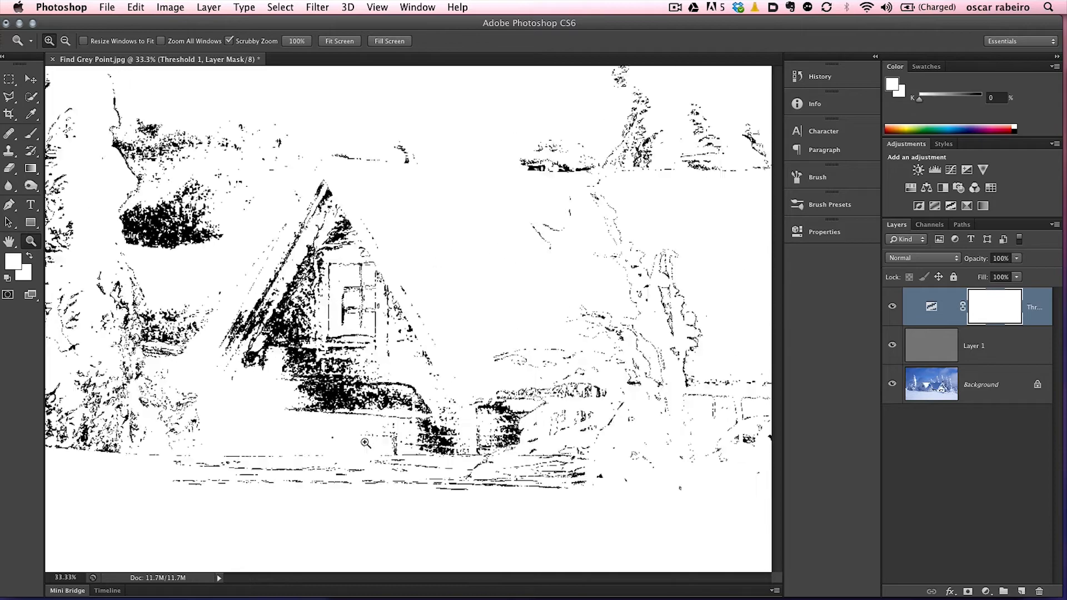
Zoom into the cabin's black threshold patch and mark it with Color Sampler #1.
left_click(365, 443)
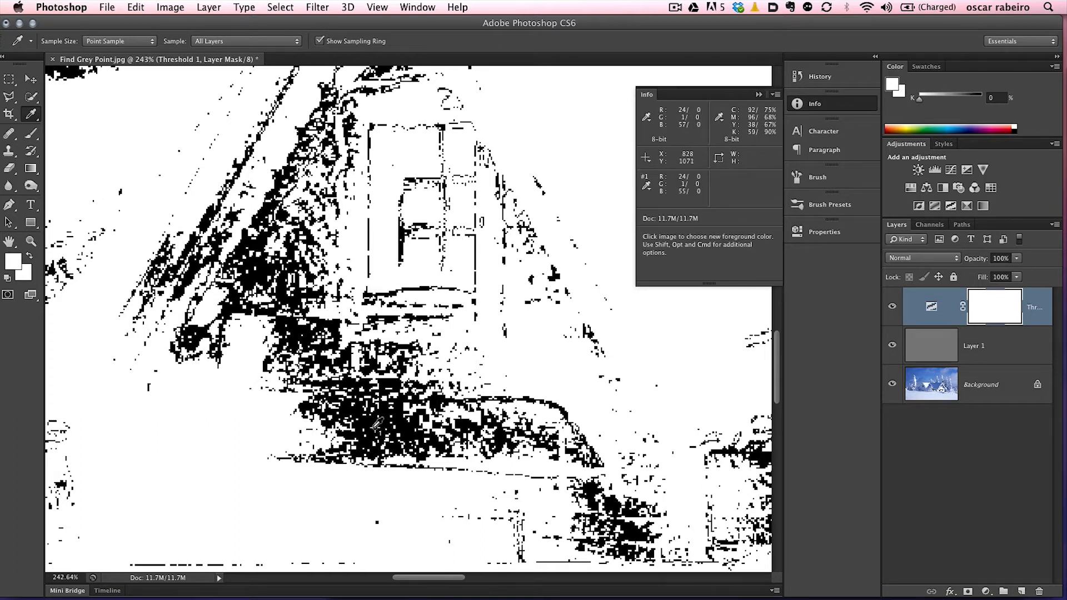
mouse_move(613, 404)
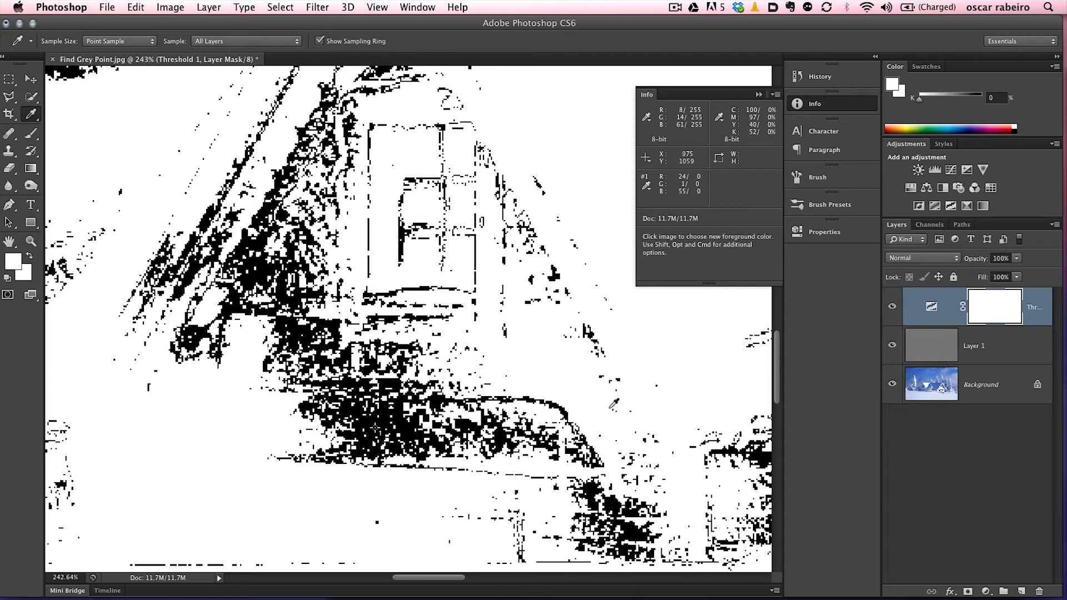
left_click(891, 306)
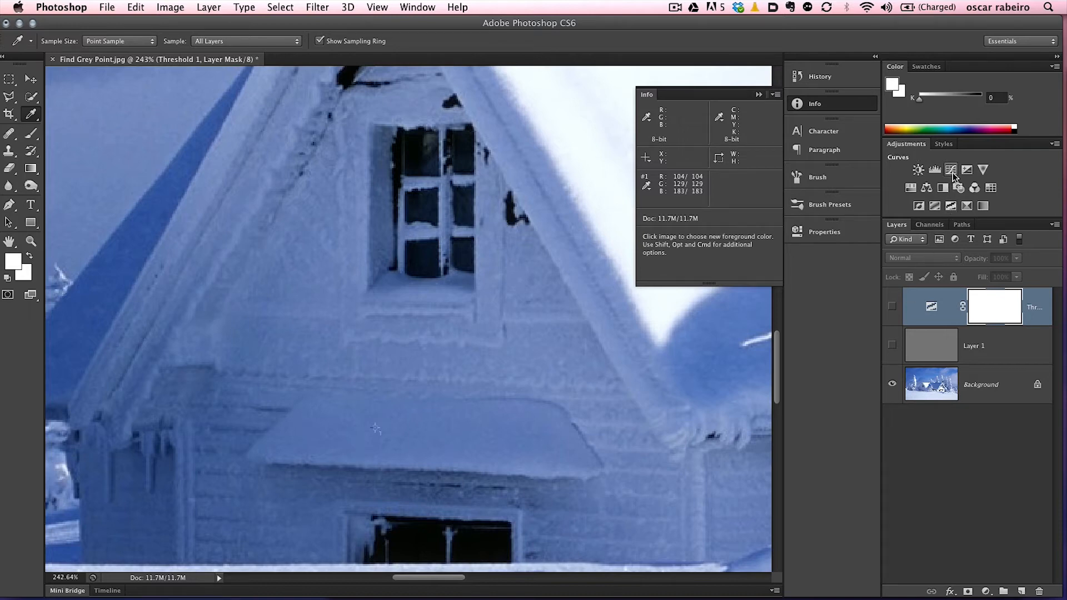
mouse_move(951, 169)
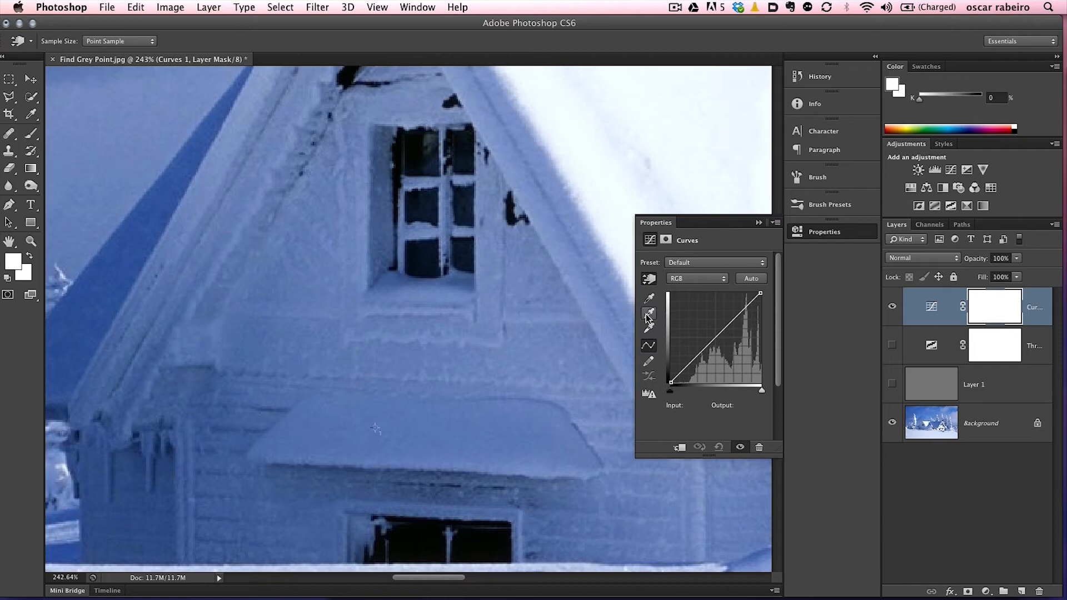
mouse_move(648, 316)
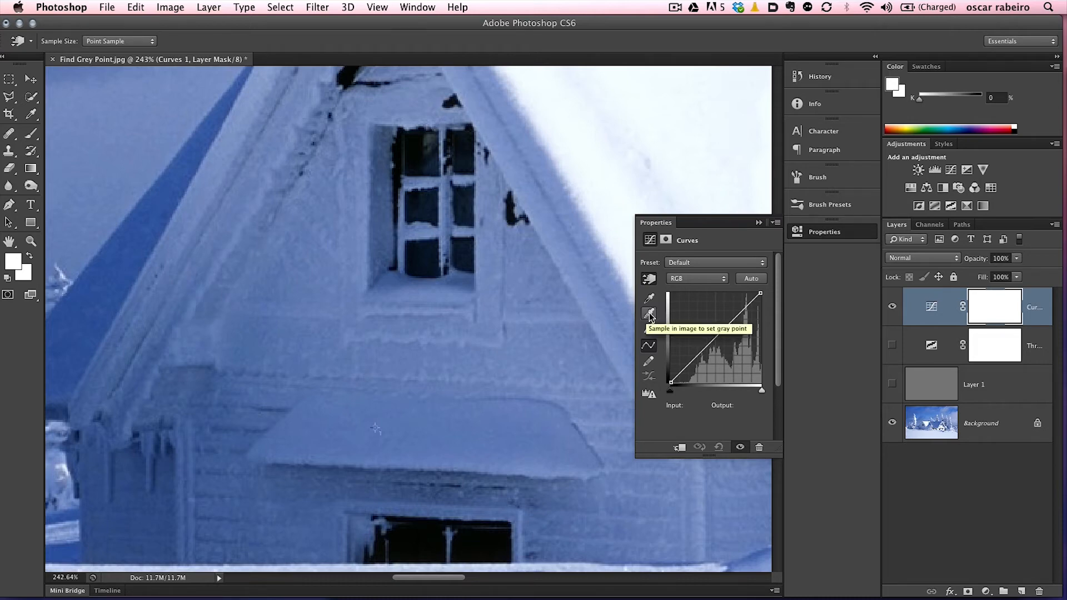
mouse_move(649, 297)
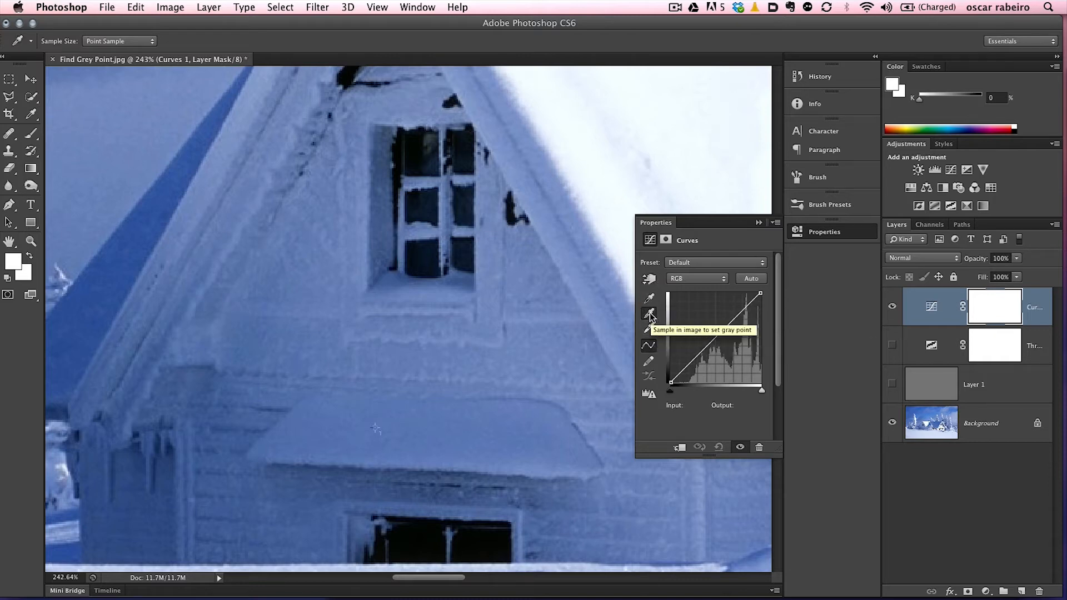
mouse_move(80, 338)
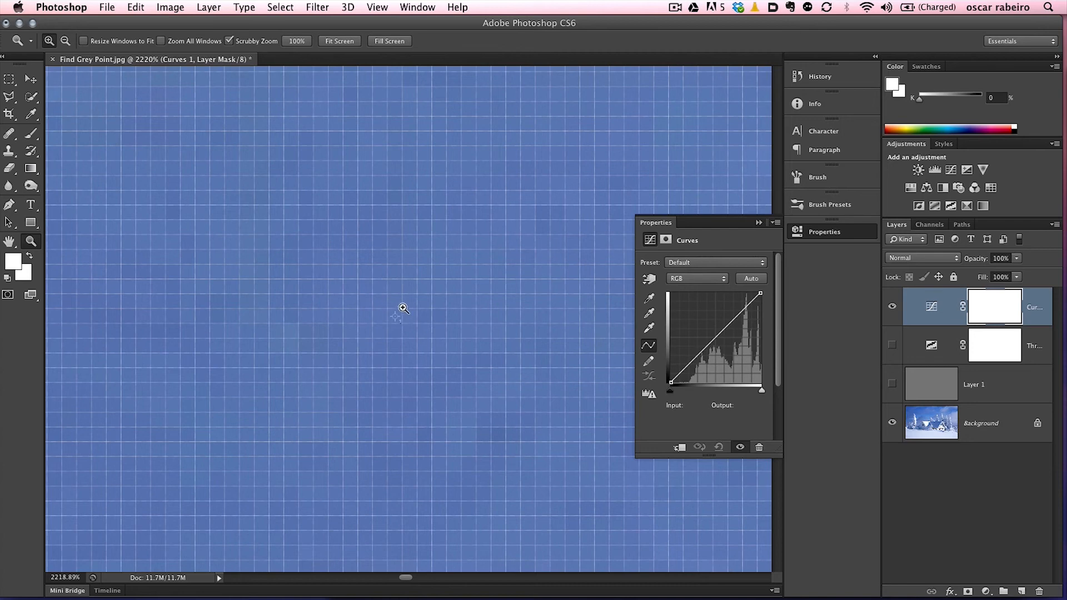
Set the Curves gray point on the sampler spot, toggling the correction to compare.
left_click(8, 113)
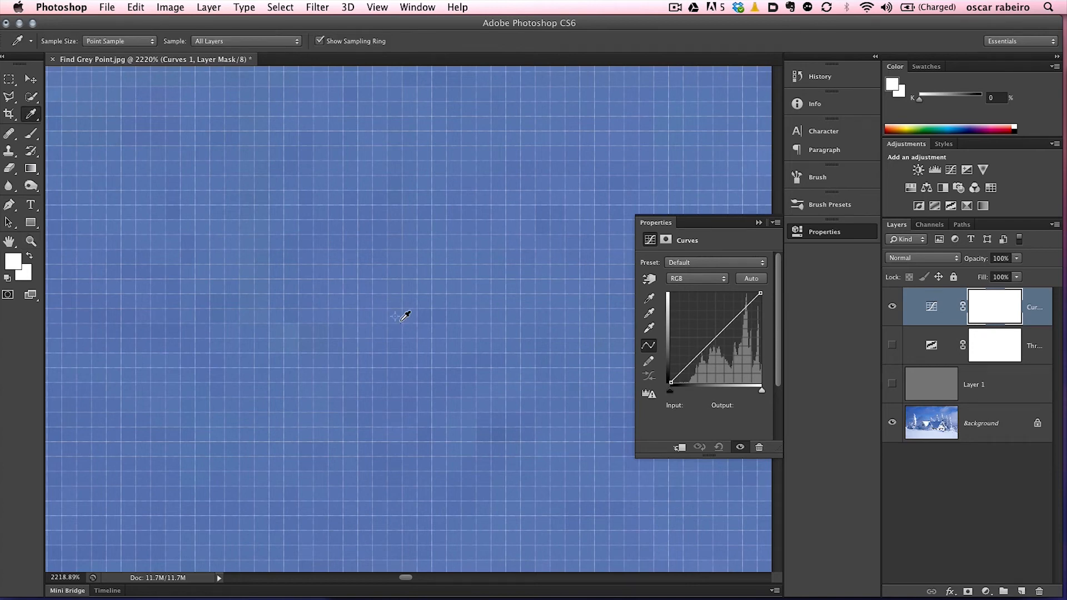
mouse_move(402, 303)
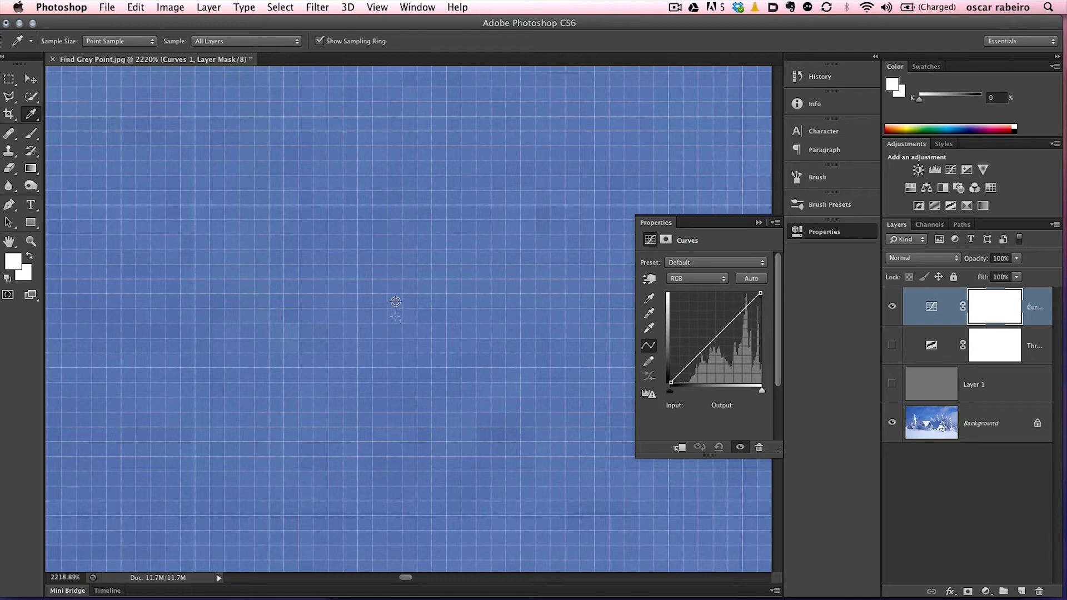
mouse_move(395, 316)
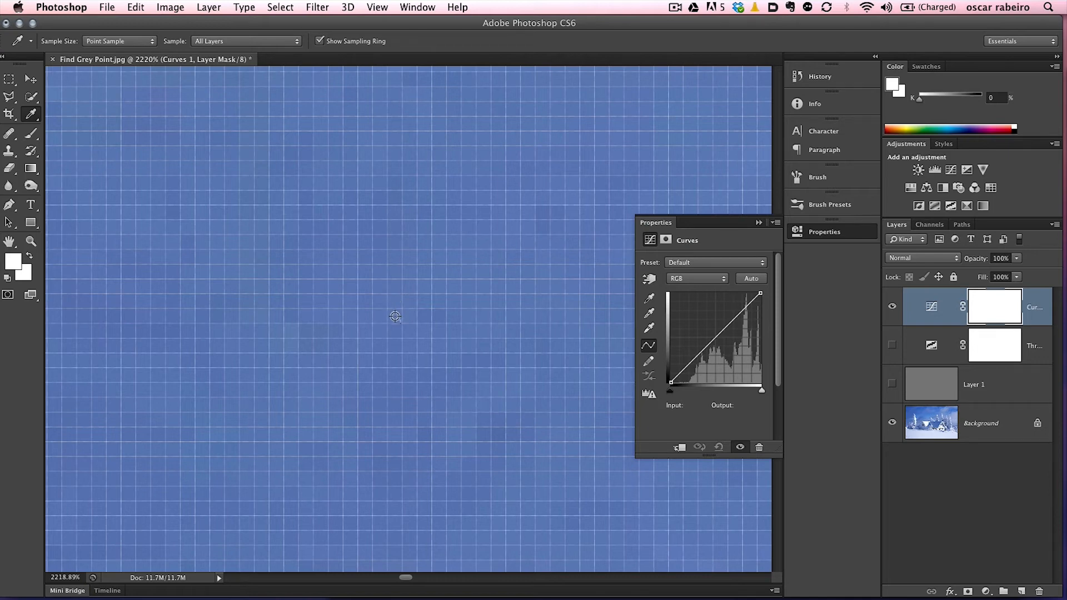
left_click(395, 316)
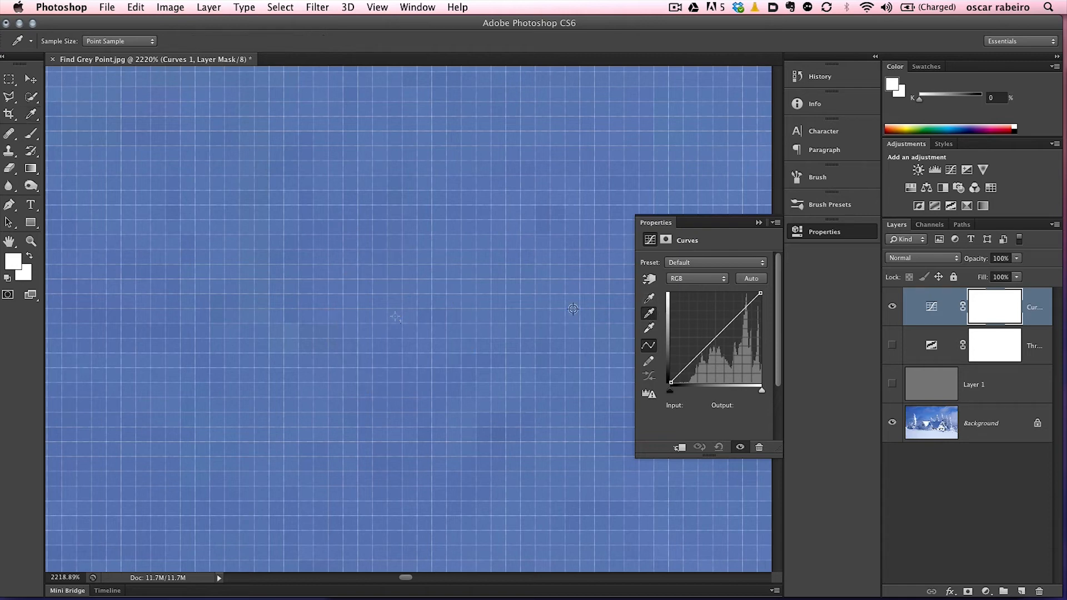
mouse_move(394, 316)
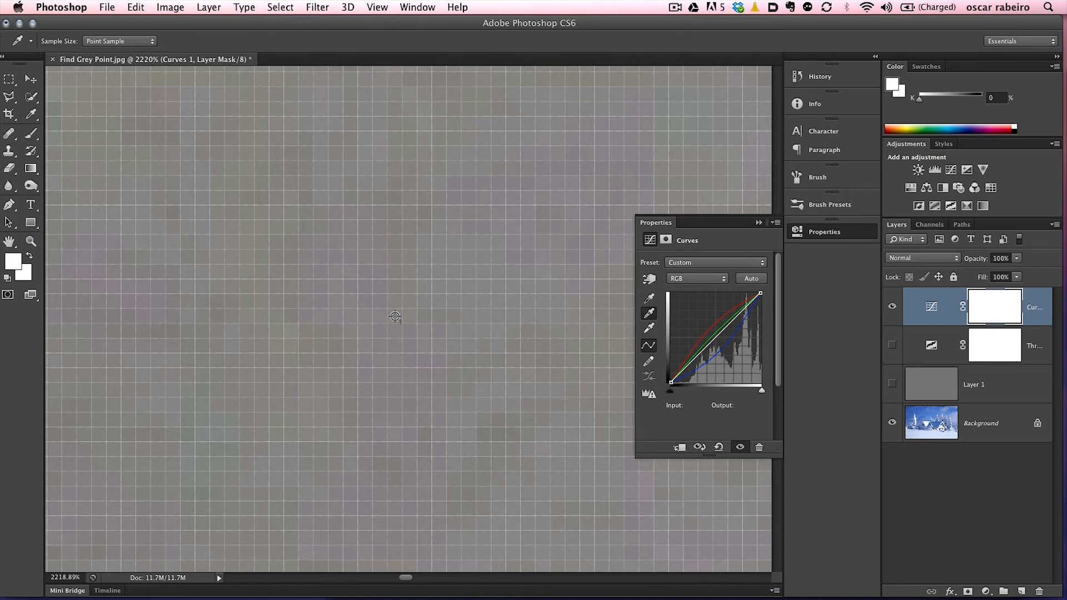
left_click(892, 306)
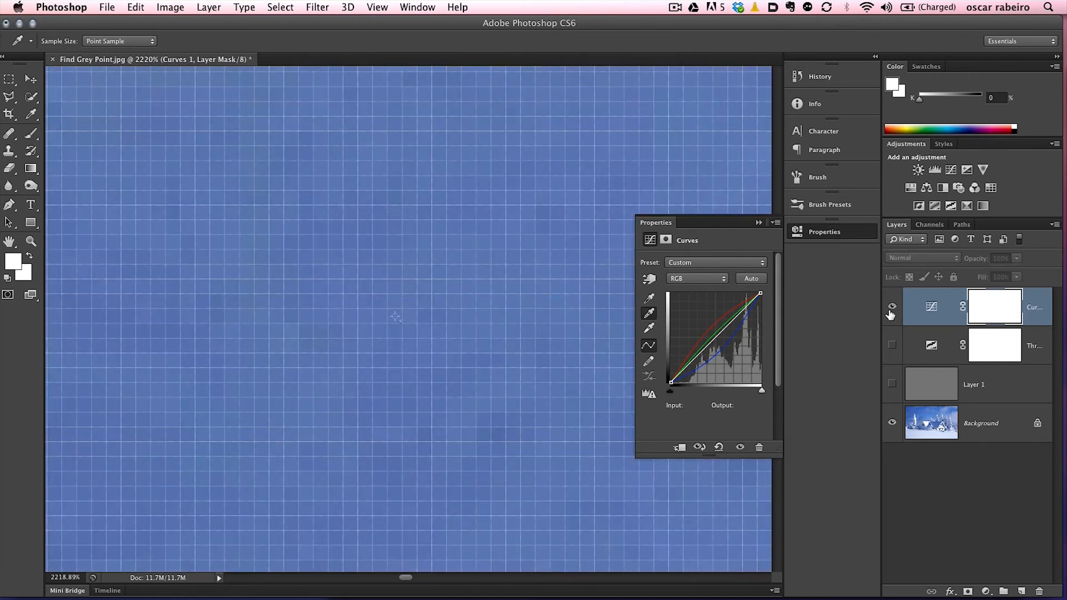
left_click(892, 306)
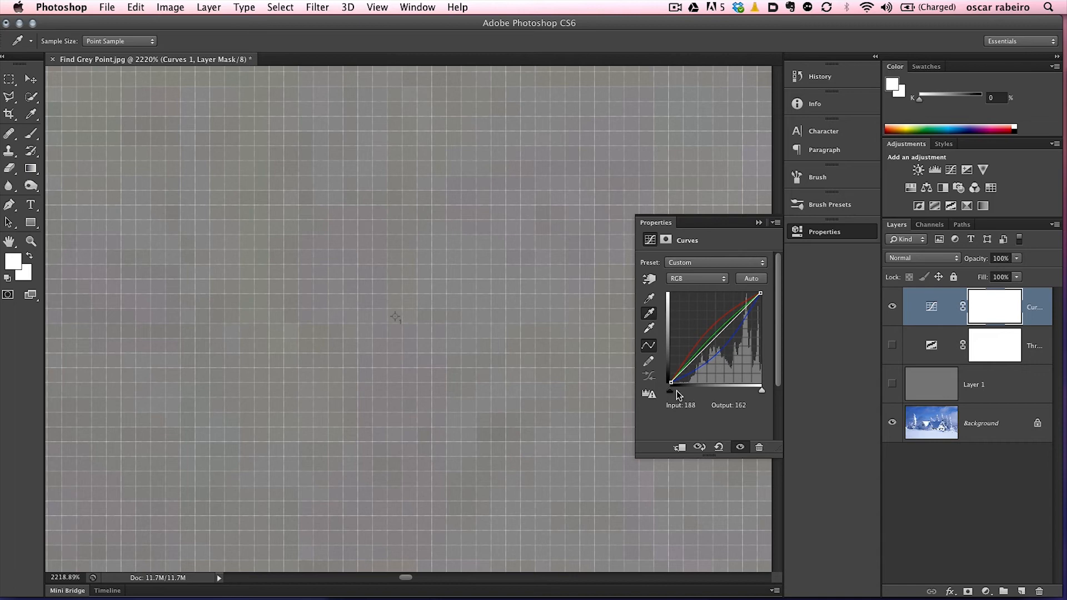
left_click_drag(672, 382, 694, 367)
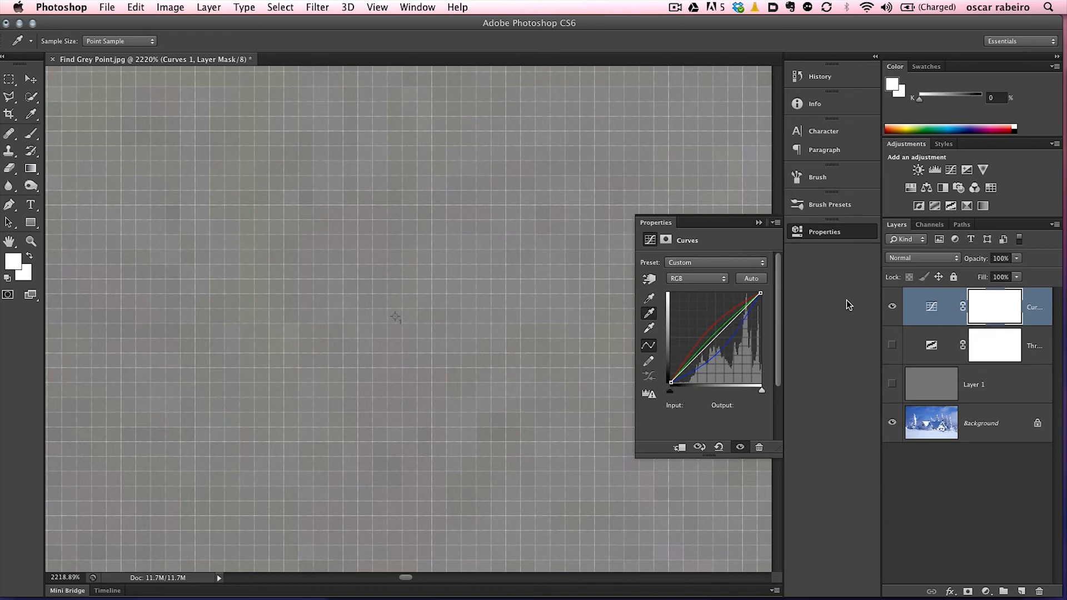
left_click(892, 307)
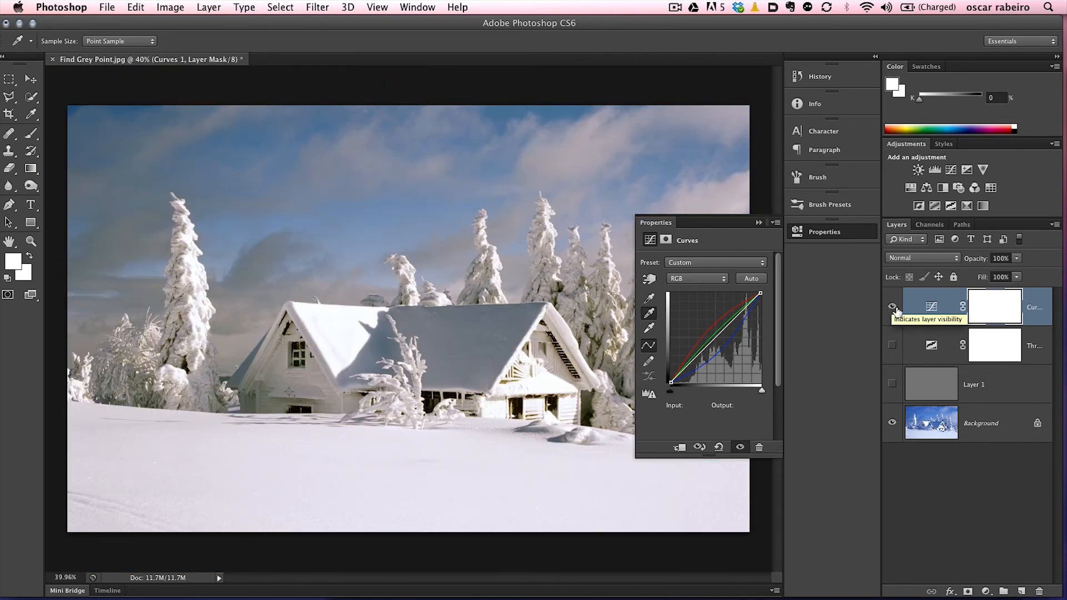
Marquee-select the photo's left half and target the Curves layer mask.
left_click(892, 306)
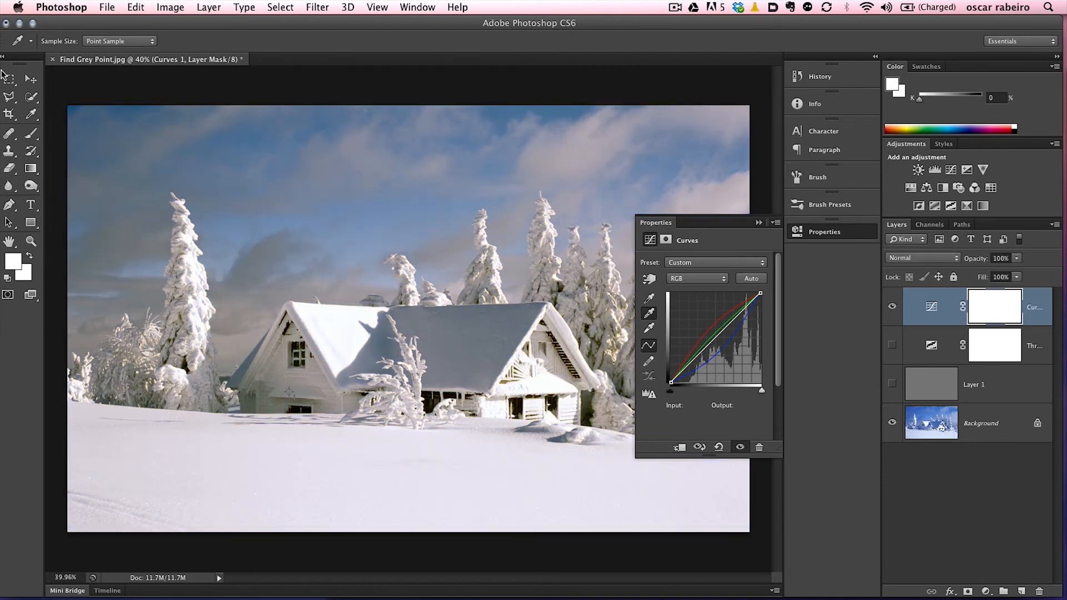
left_click_drag(67, 105, 418, 534)
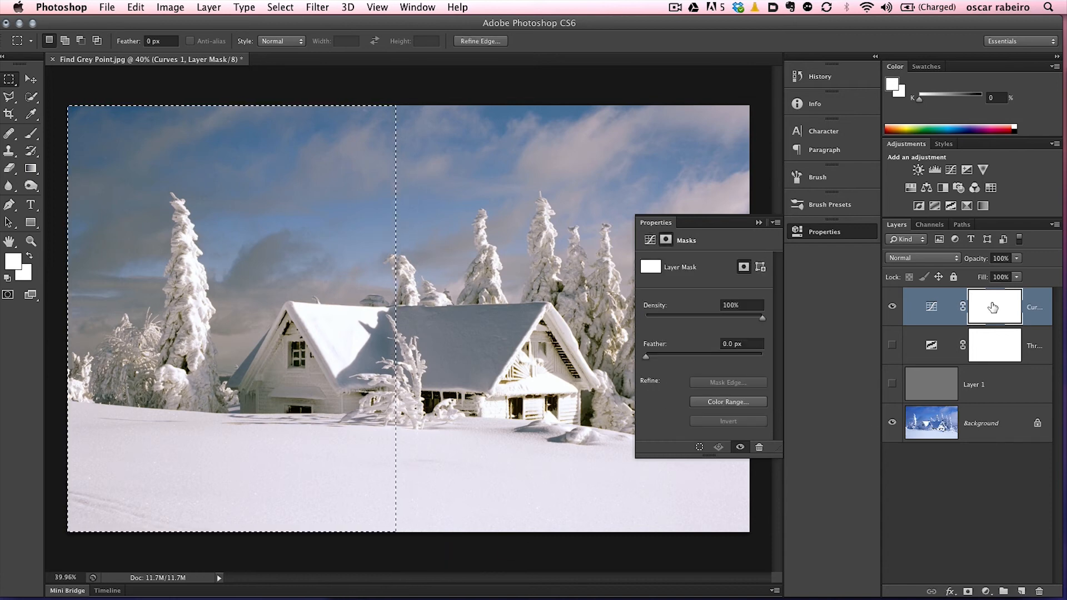
left_click(994, 307)
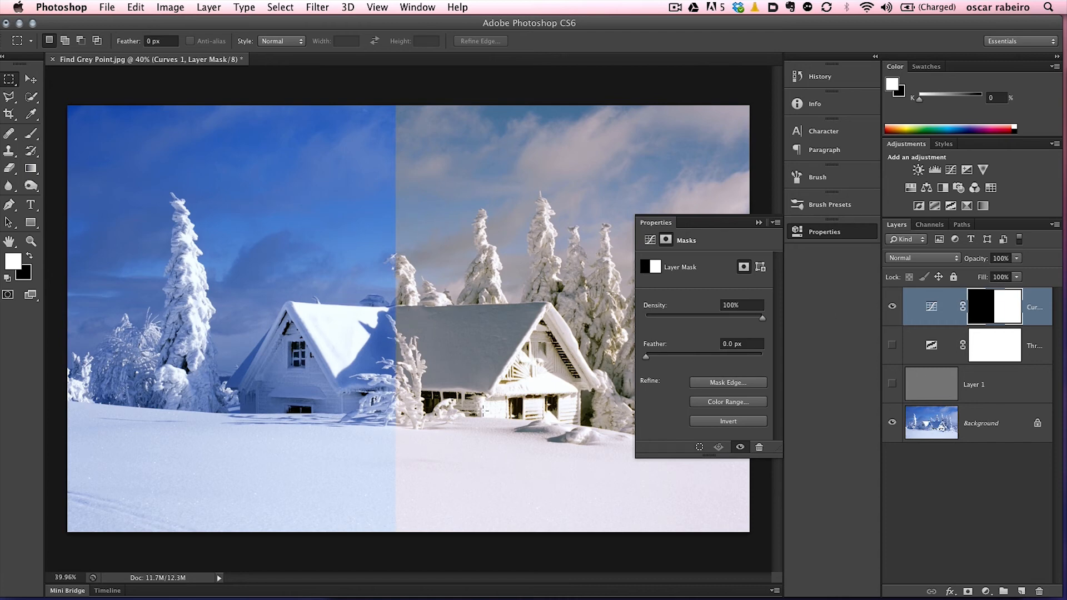
mouse_move(587, 327)
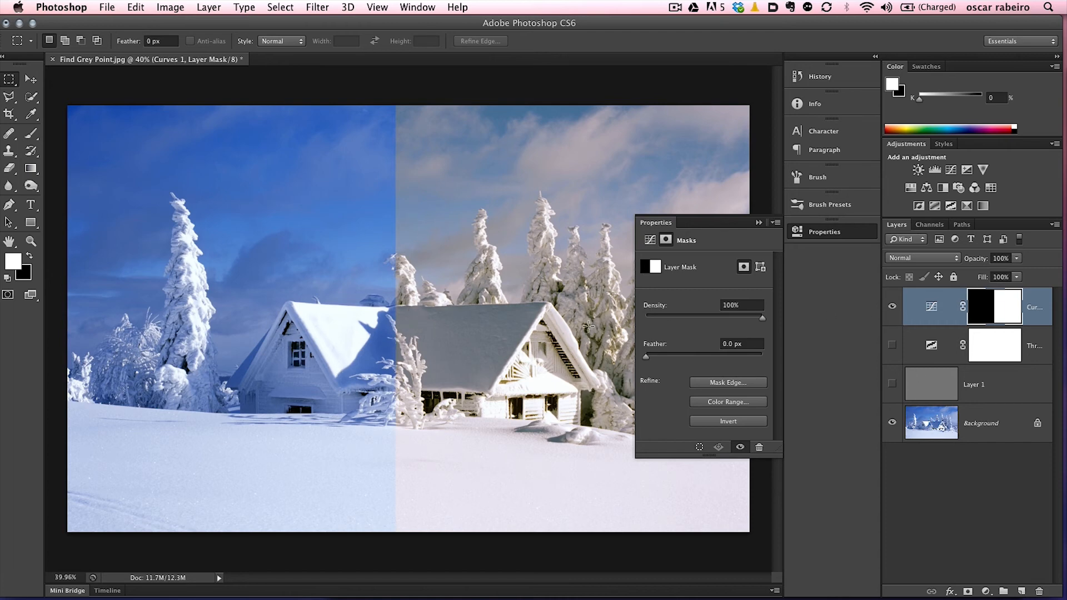